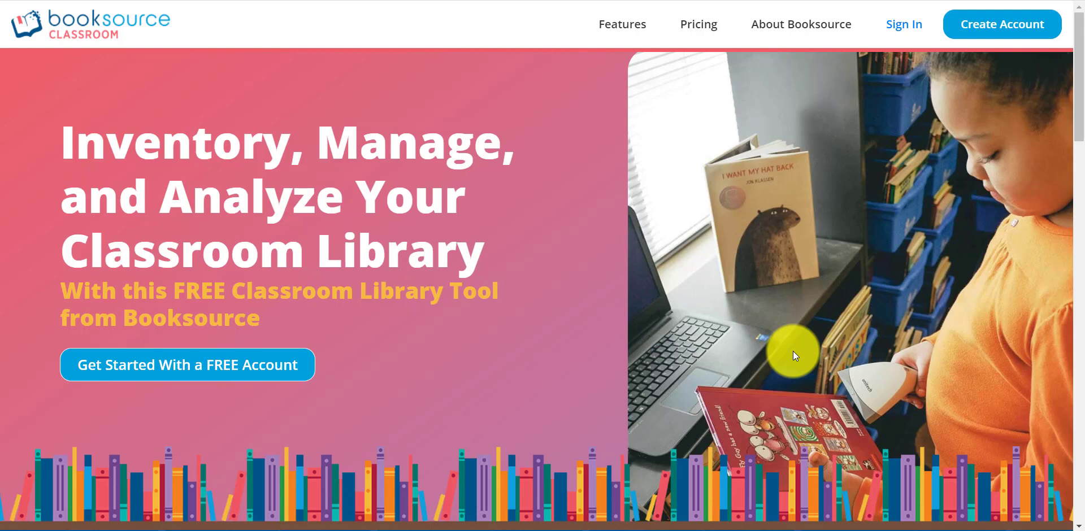
{"action": "mouse_move", "coordinate": [779, 340]}
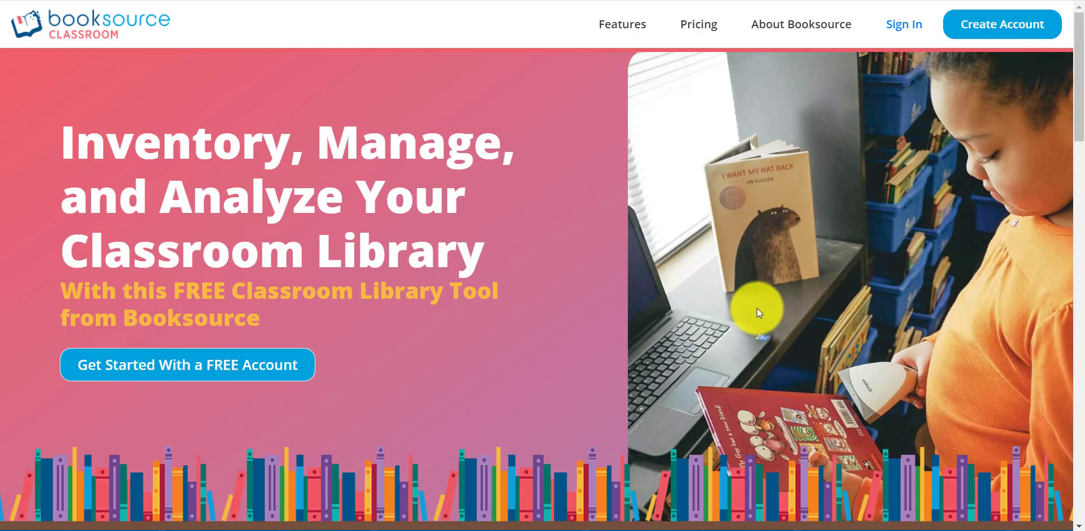
{"action": "mouse_move", "coordinate": [783, 242]}
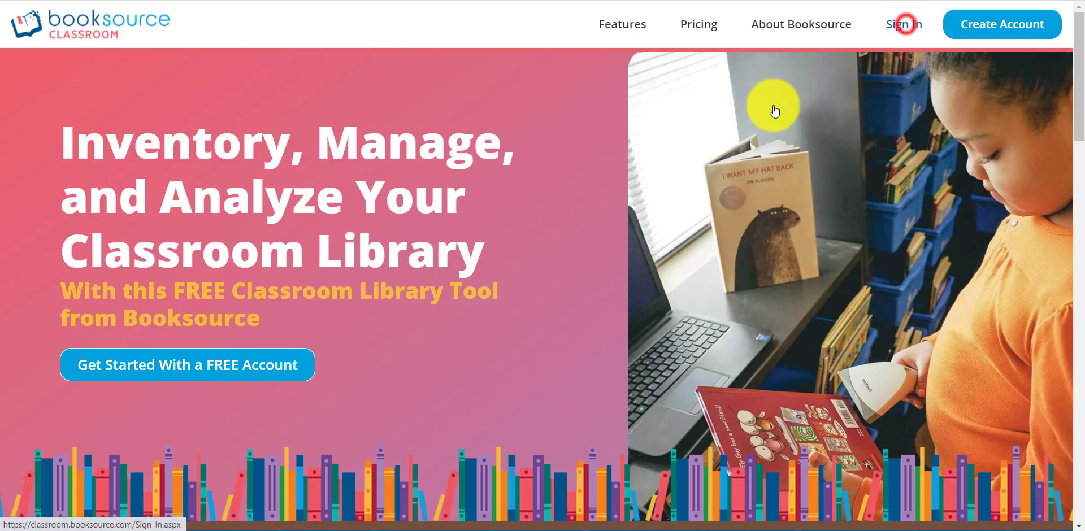
Go to the Sign In page from the top navigation bar.
{"action": "left_click", "coordinate": [901, 24]}
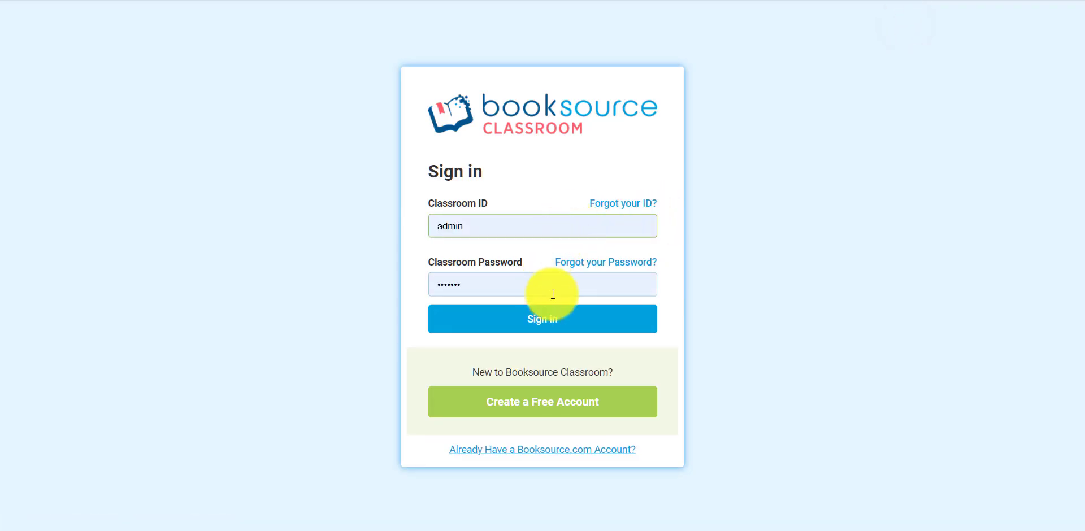
{"action": "mouse_move", "coordinate": [586, 281]}
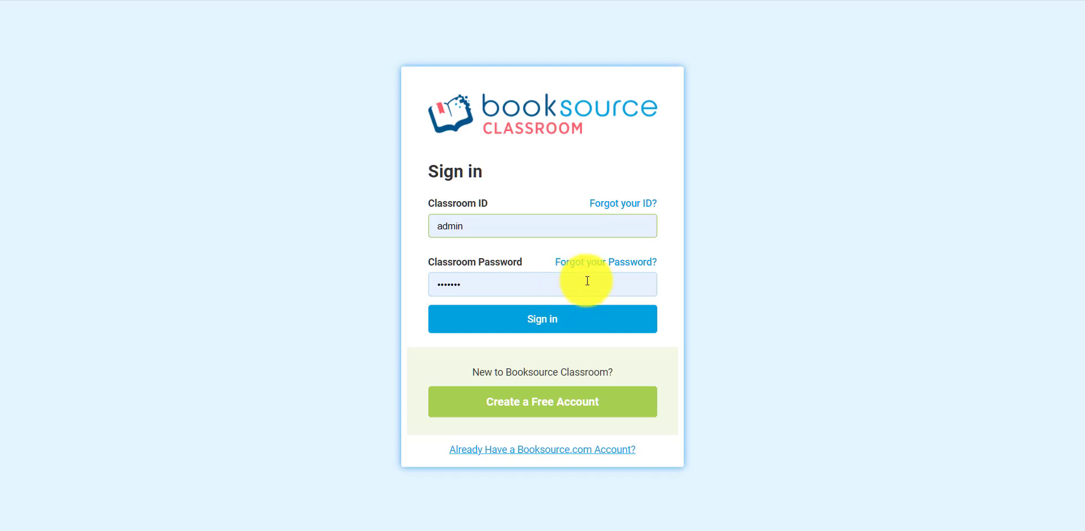
{"action": "mouse_move", "coordinate": [622, 203]}
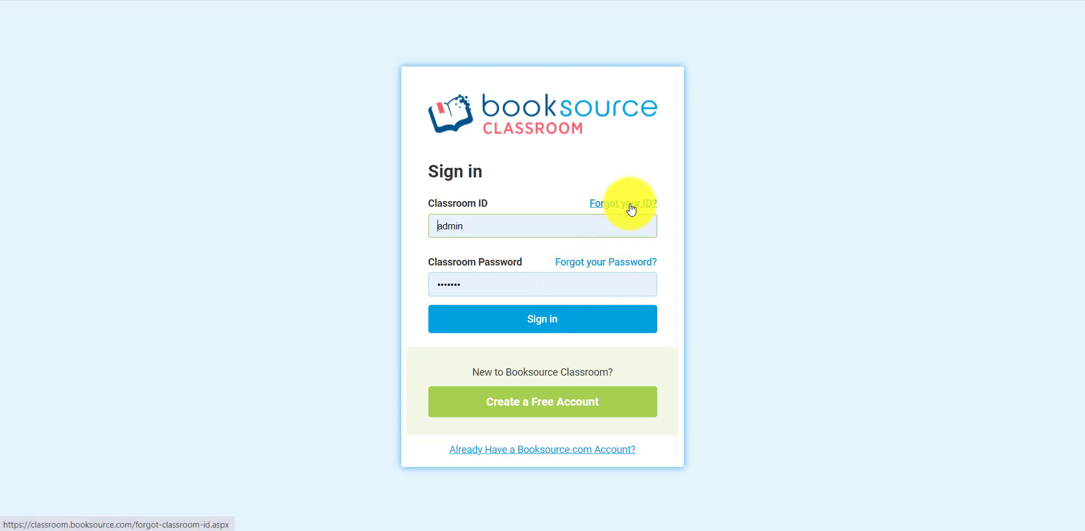
Request a Classroom ID reminder email via 'Forgot your ID?' with the account email address.
{"action": "left_click", "coordinate": [622, 204]}
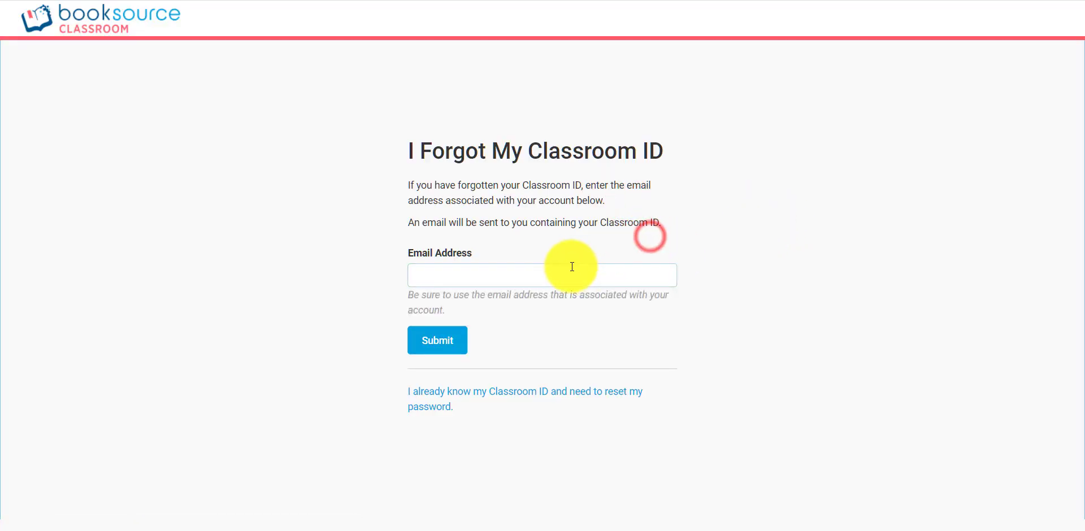
{"action": "left_click", "coordinate": [436, 339]}
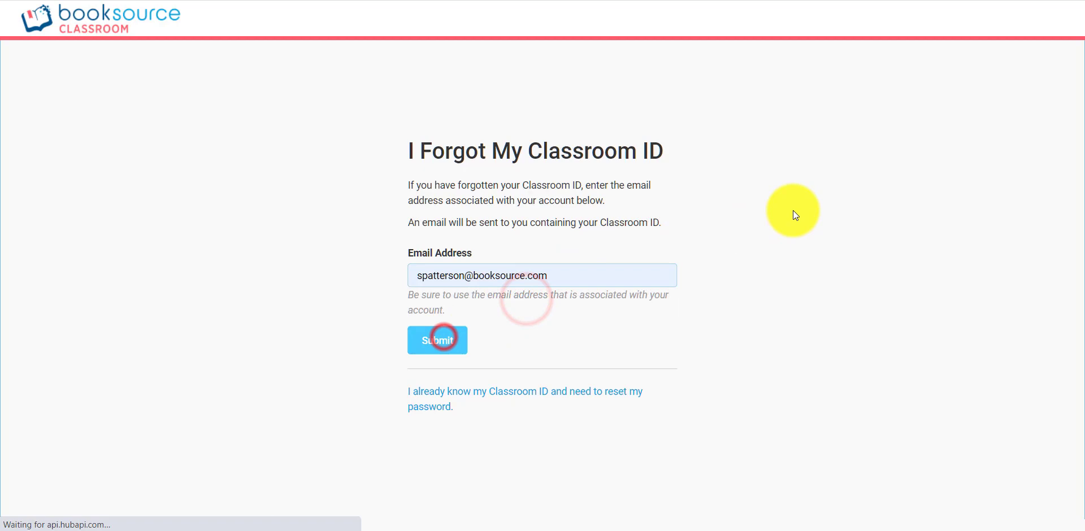
{"action": "left_click", "coordinate": [436, 339]}
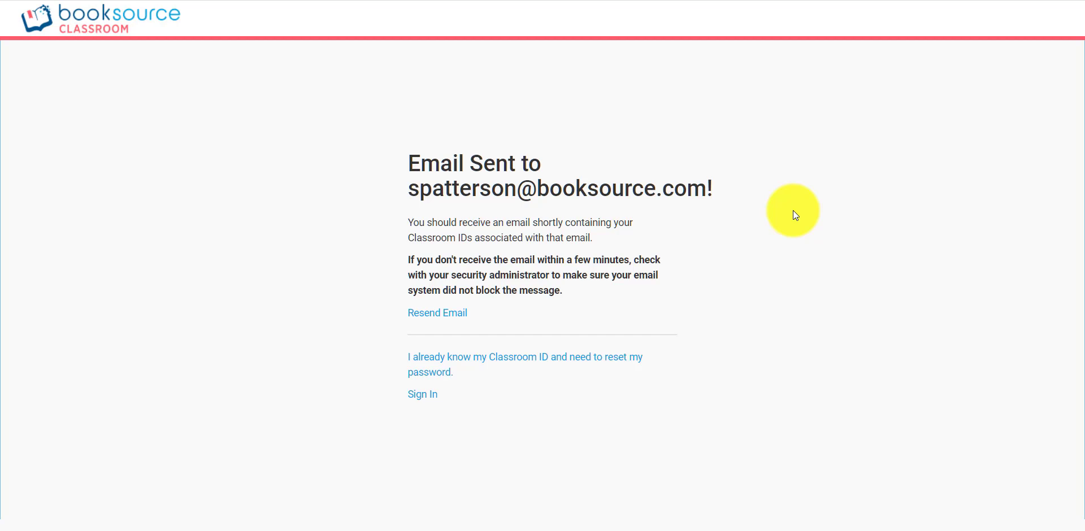
{"action": "mouse_move", "coordinate": [612, 361]}
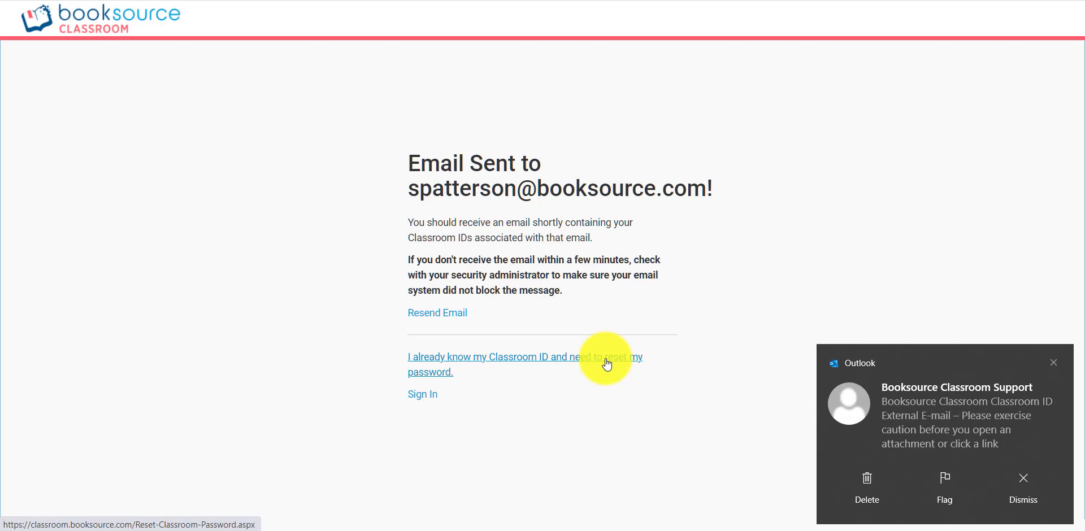
{"action": "mouse_move", "coordinate": [950, 407]}
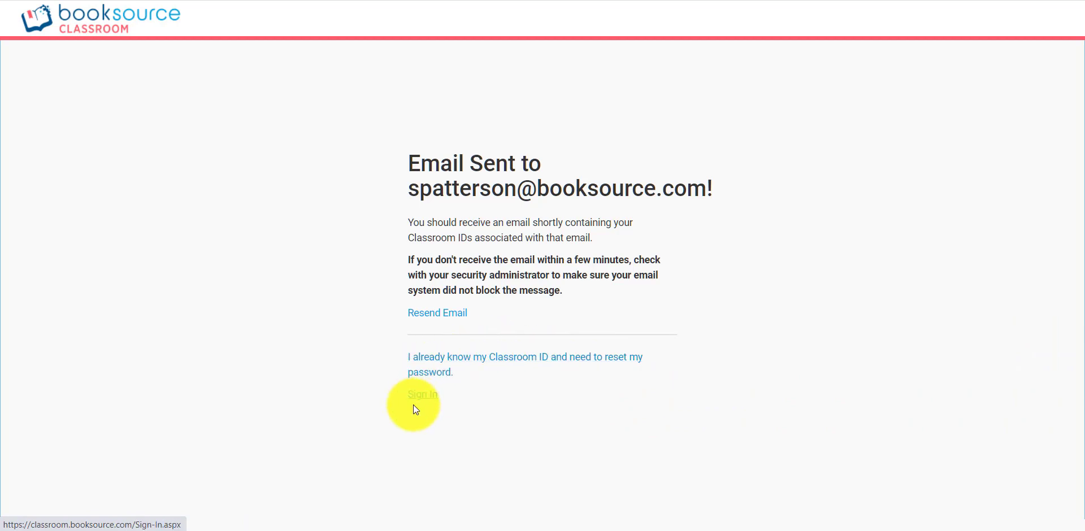
{"action": "mouse_move", "coordinate": [443, 390]}
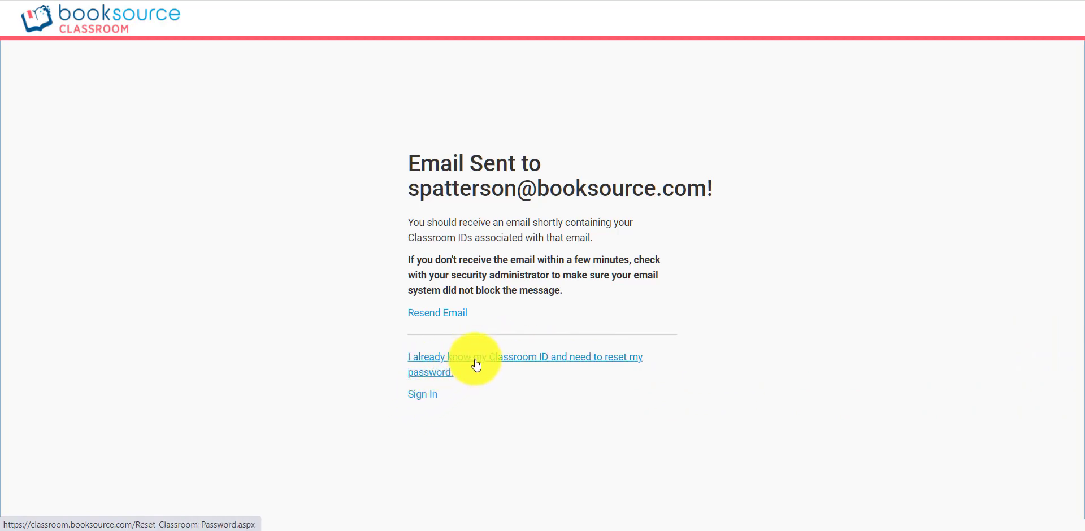
Start the security-question password reset with Classroom ID 'trmp', which is rejected as invalid.
{"action": "left_click", "coordinate": [523, 357]}
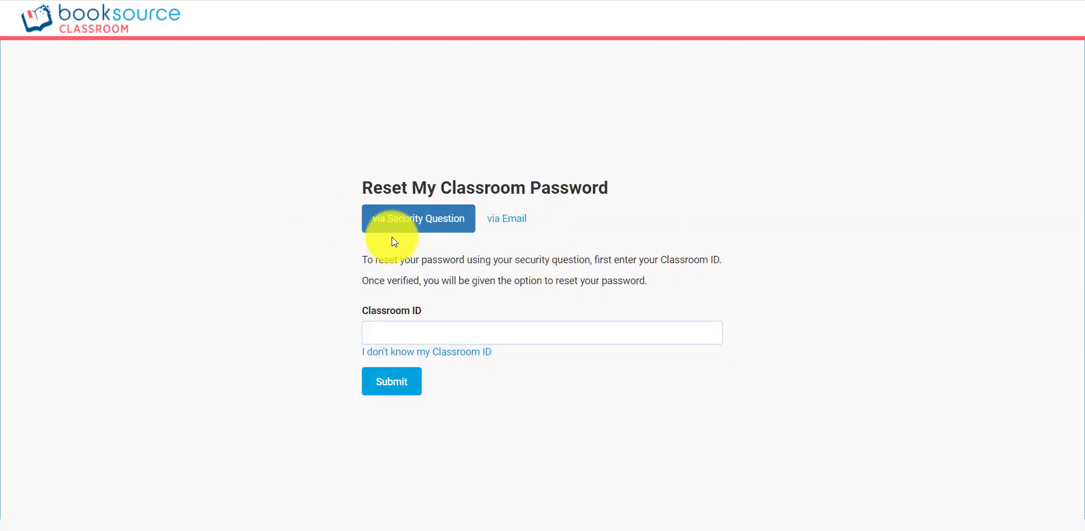
{"action": "left_click", "coordinate": [541, 333]}
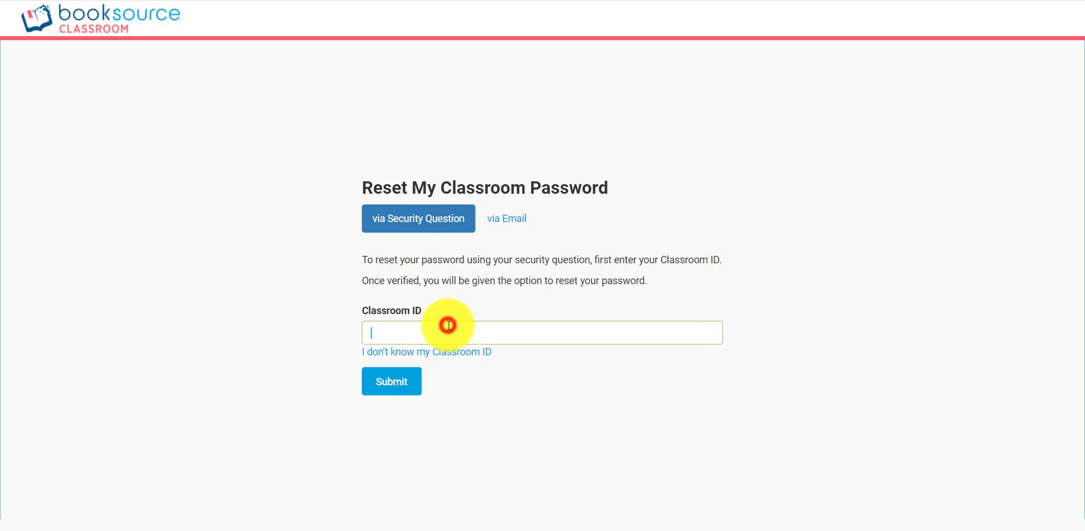
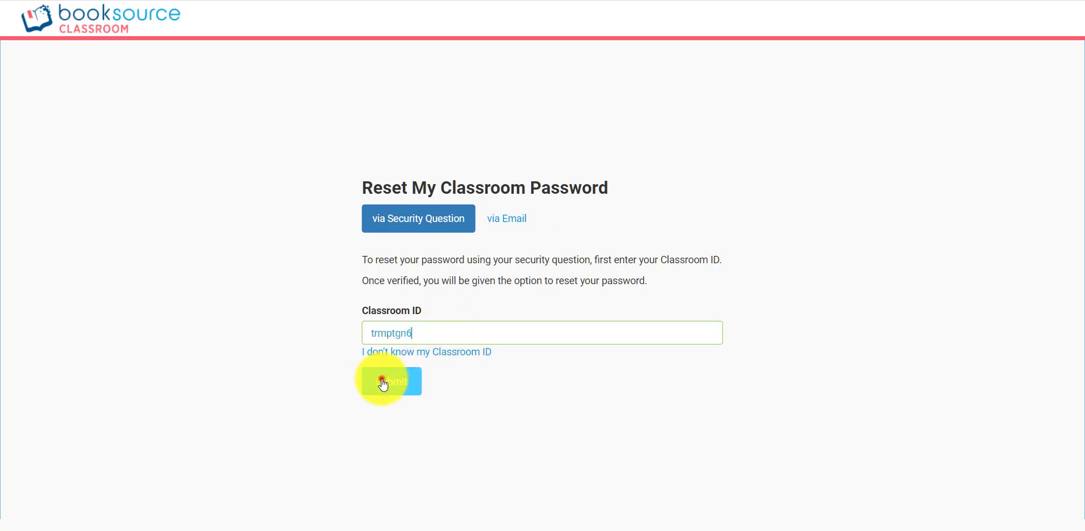
{"action": "left_click", "coordinate": [391, 381]}
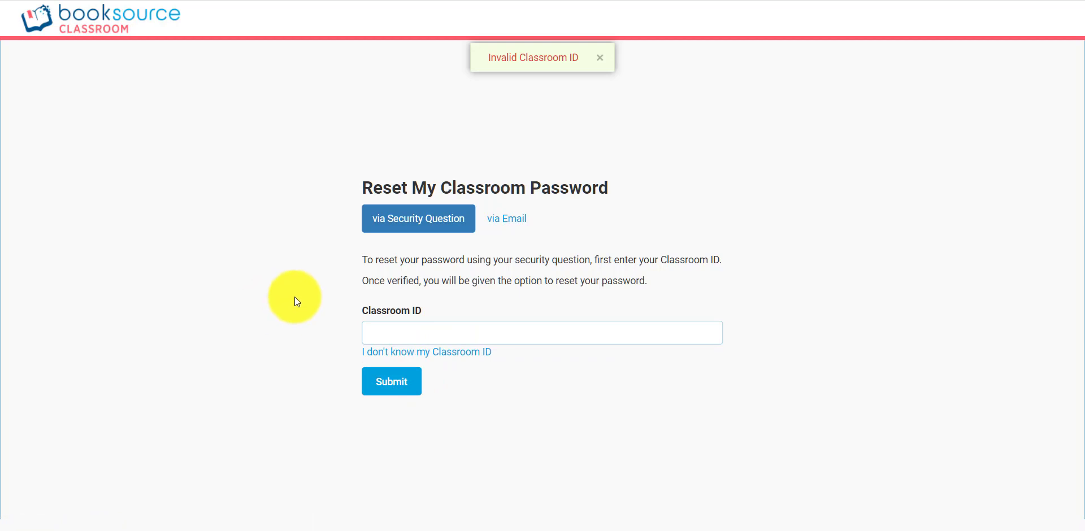
{"action": "left_click", "coordinate": [541, 333]}
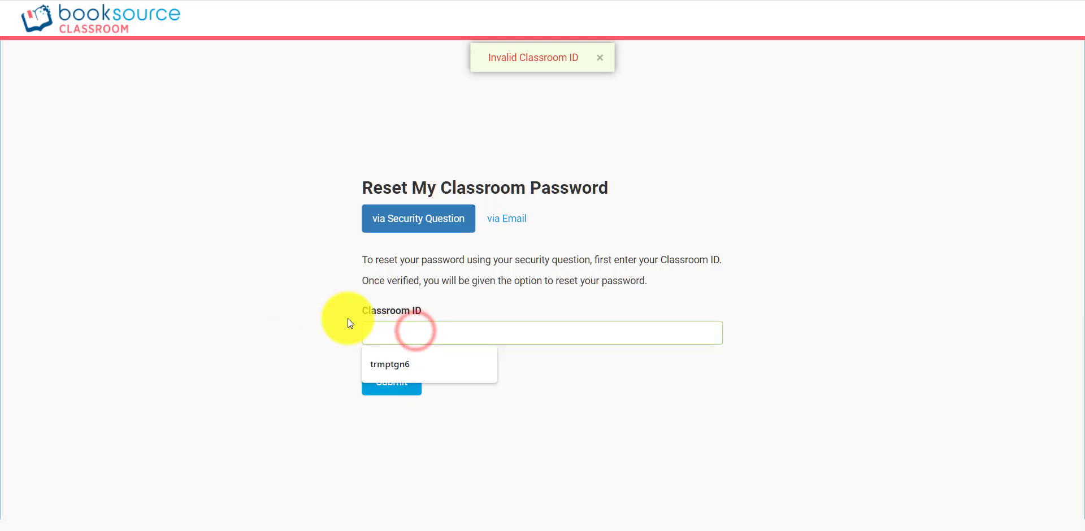
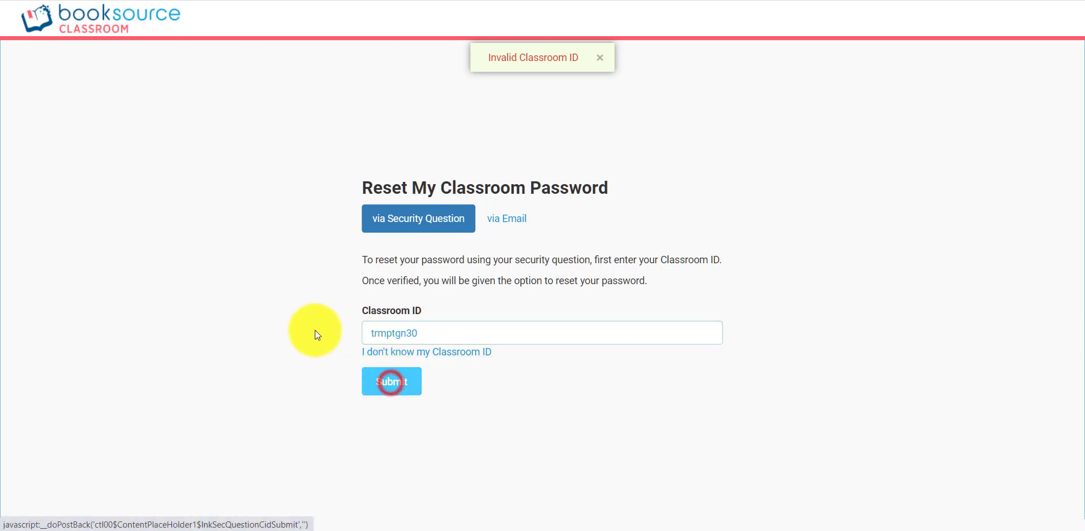
Submit the corrected Classroom ID and the security answer to reach the new-password form.
{"action": "left_click", "coordinate": [391, 381]}
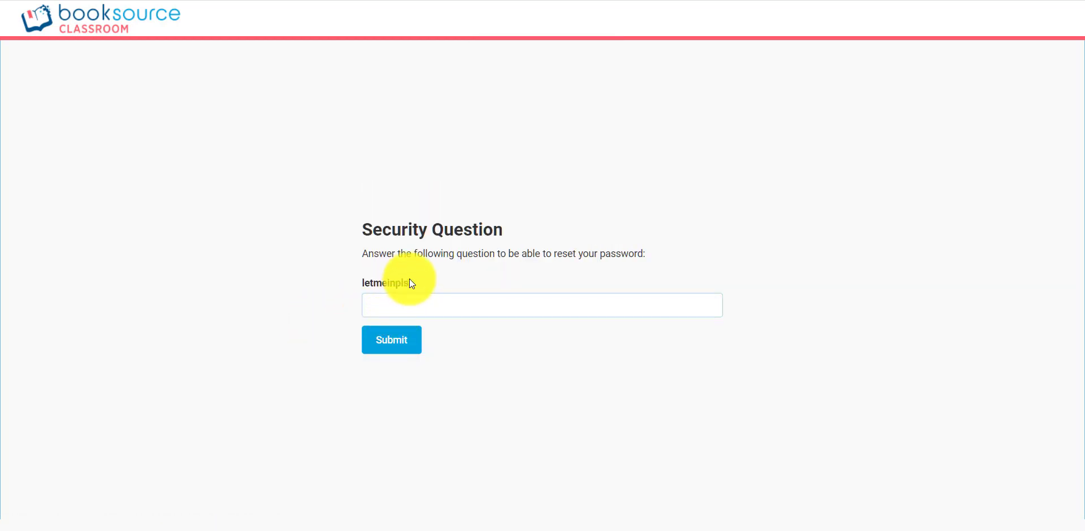
{"action": "mouse_move", "coordinate": [333, 280]}
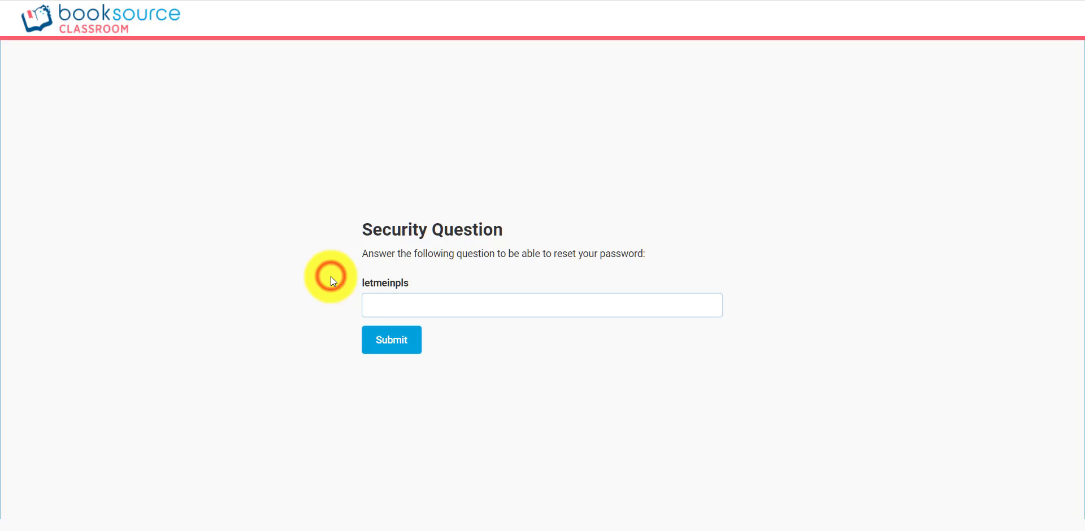
{"action": "left_click", "coordinate": [542, 305]}
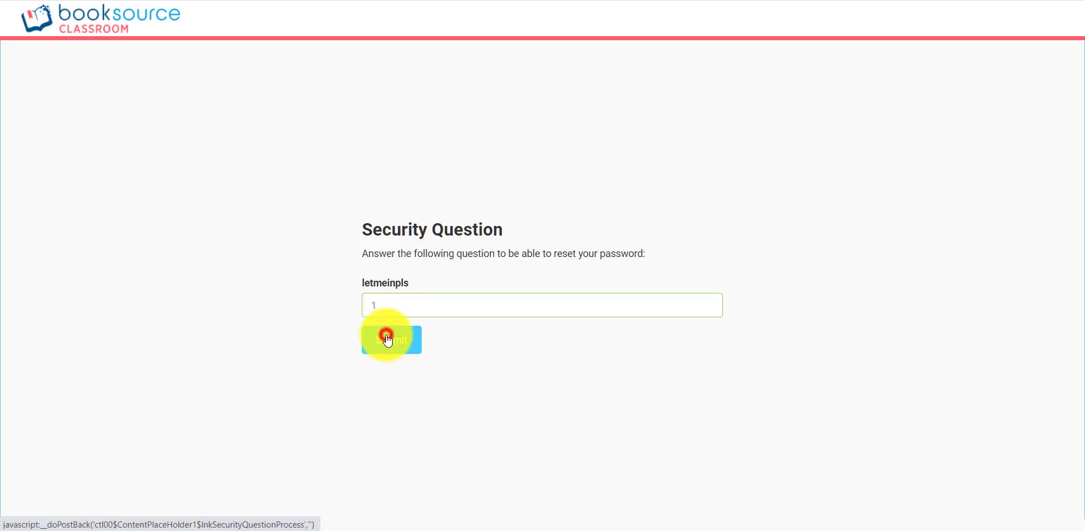
{"action": "left_click", "coordinate": [390, 339]}
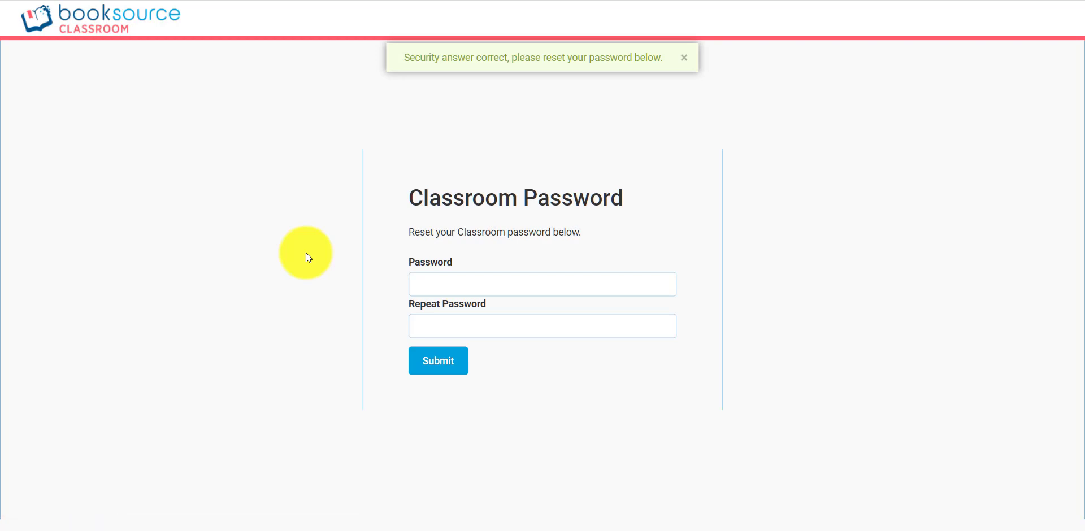
{"action": "mouse_move", "coordinate": [445, 277]}
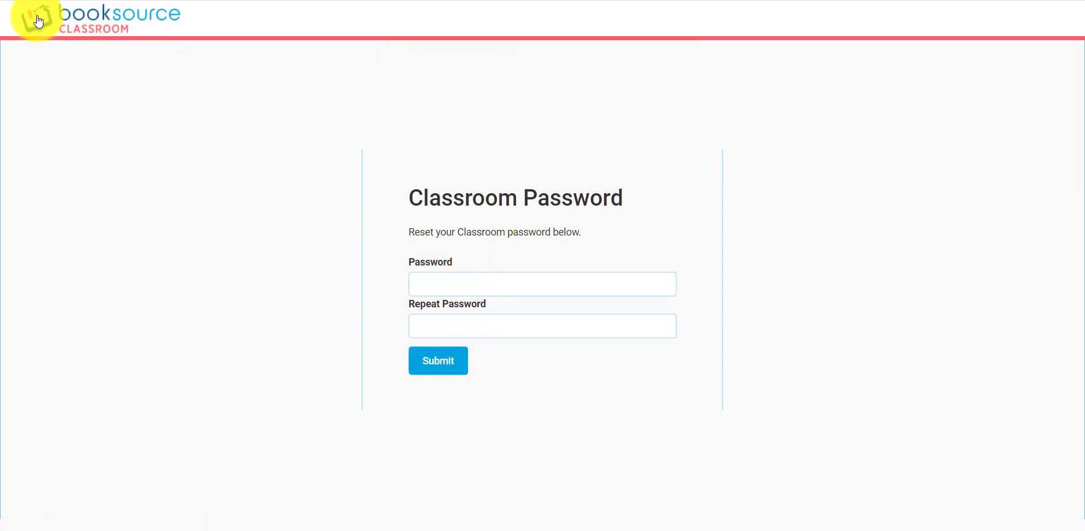
Return to Sign in and start 'Forgot your Password?' recovery by email.
{"action": "left_click", "coordinate": [39, 19]}
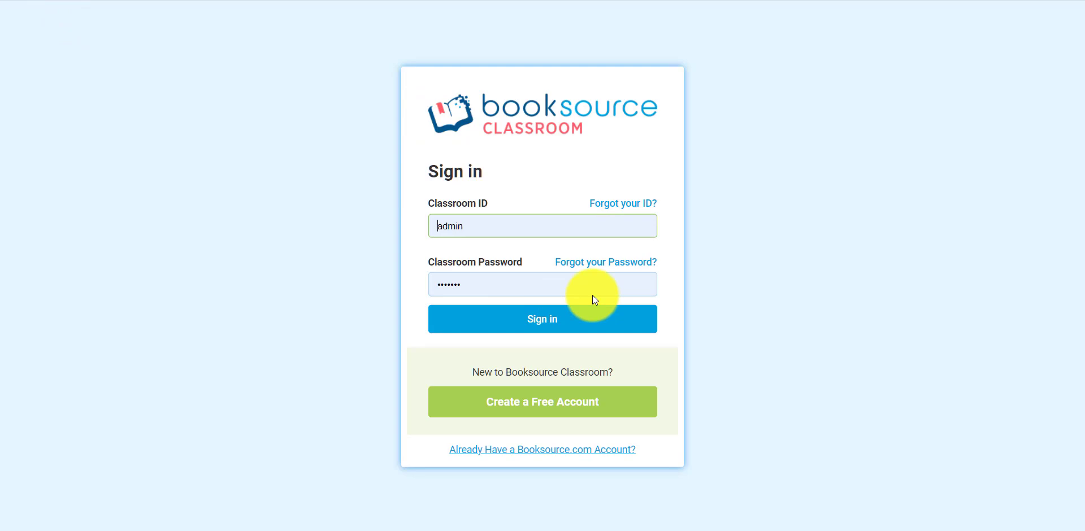
{"action": "left_click", "coordinate": [605, 262]}
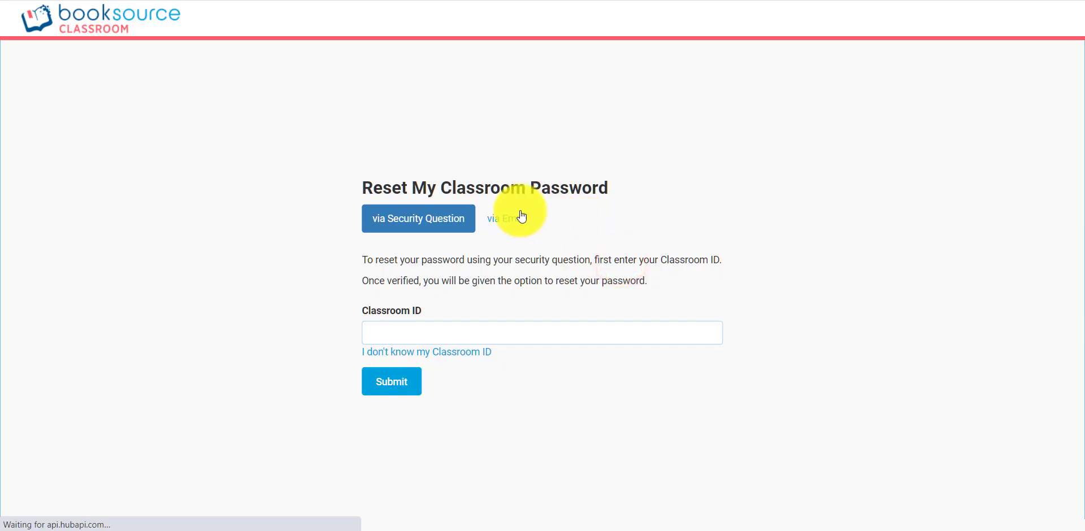
{"action": "mouse_move", "coordinate": [491, 271]}
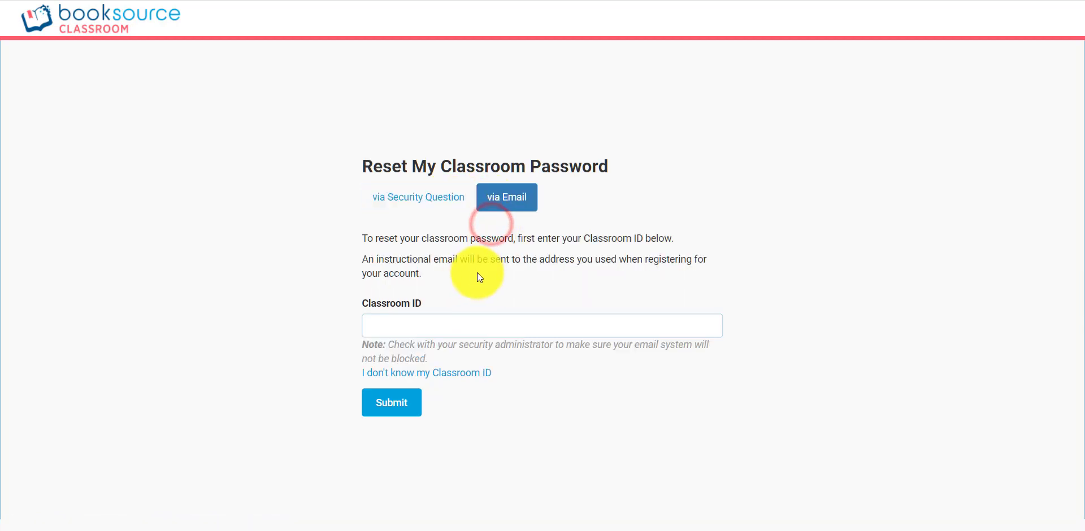
{"action": "mouse_move", "coordinate": [463, 319]}
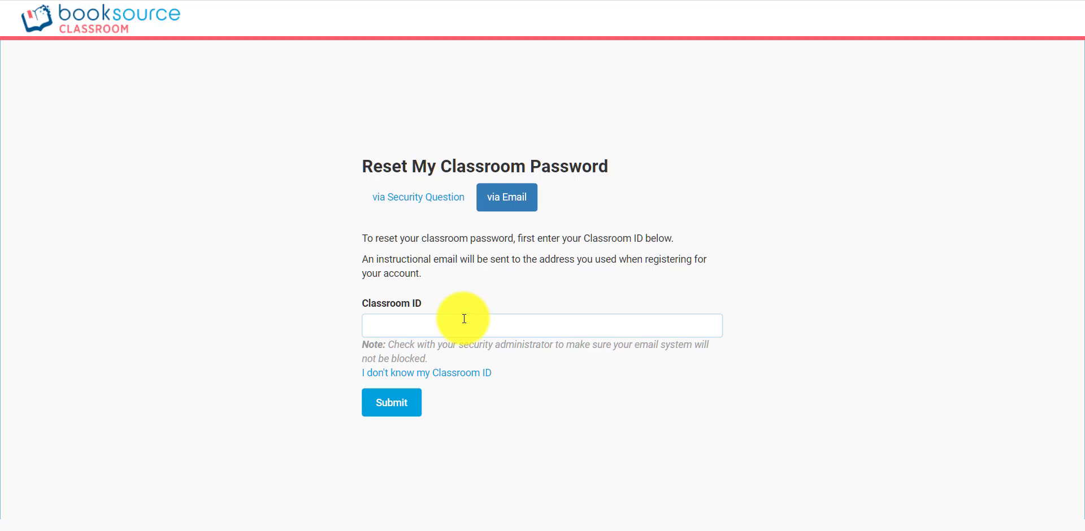
{"action": "mouse_move", "coordinate": [192, 135]}
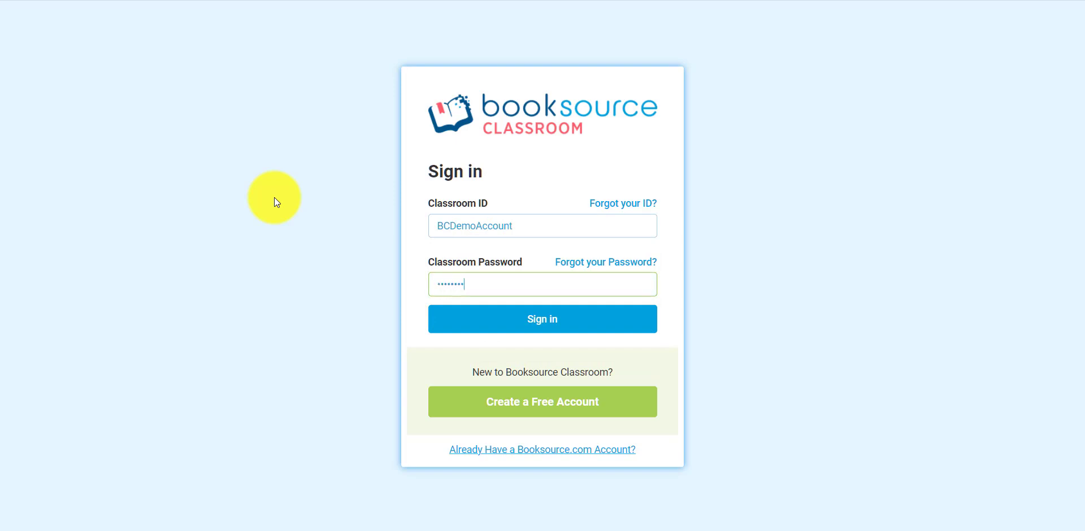
Sign in to the classroom account, reaching the teacher password prompt.
{"action": "left_click", "coordinate": [542, 319]}
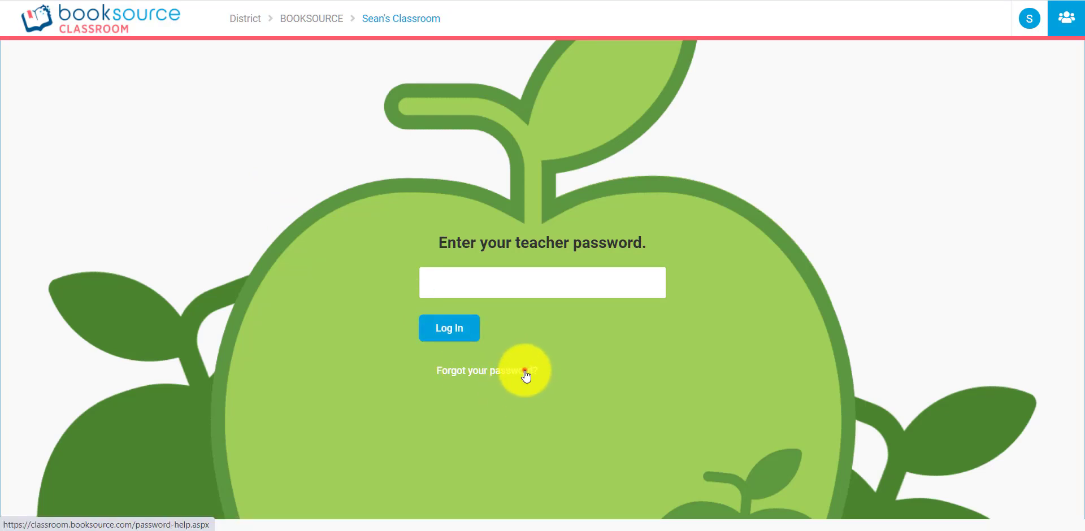
Start the teacher password reset offering an instructional email to the account address.
{"action": "left_click", "coordinate": [477, 370]}
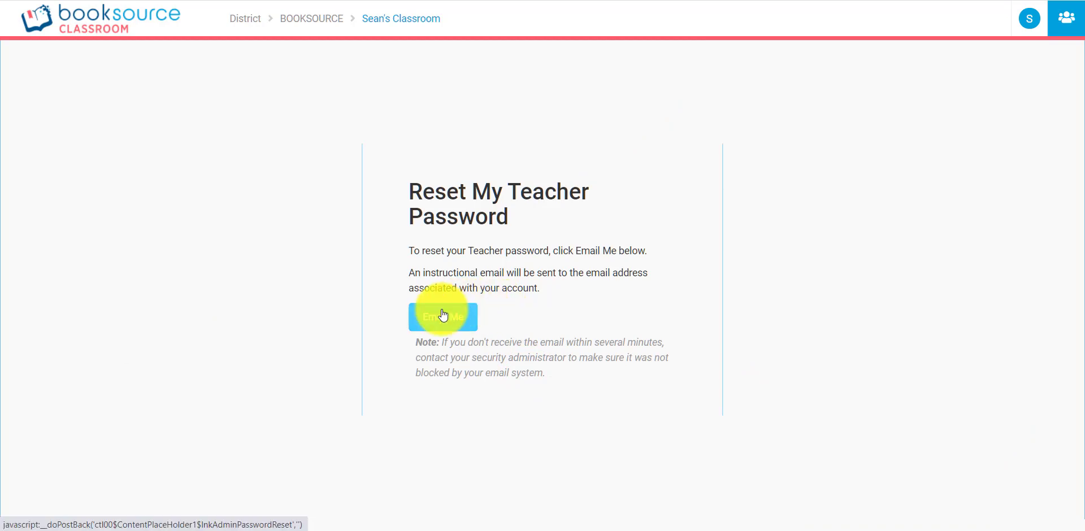
{"action": "mouse_move", "coordinate": [454, 320]}
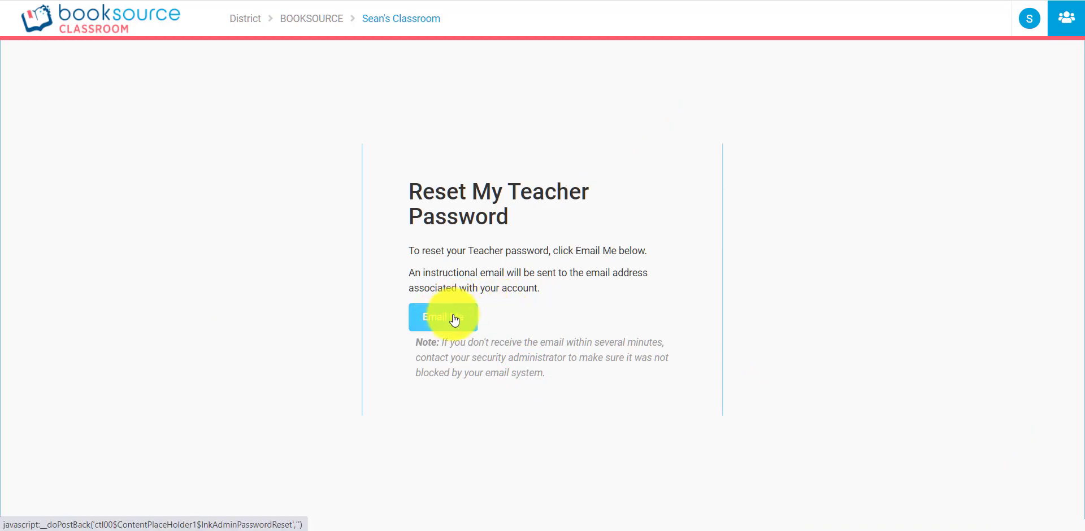
{"action": "mouse_move", "coordinate": [533, 306]}
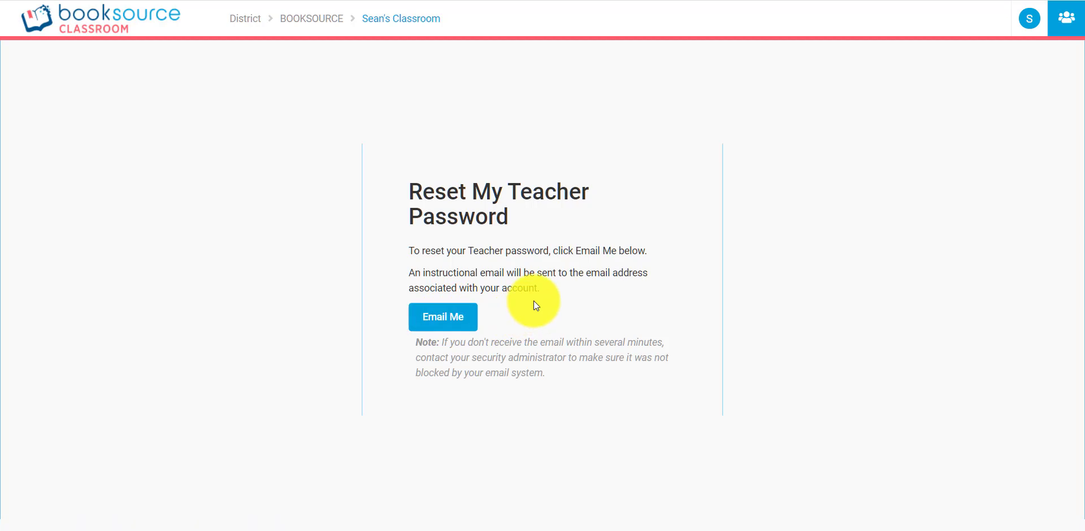